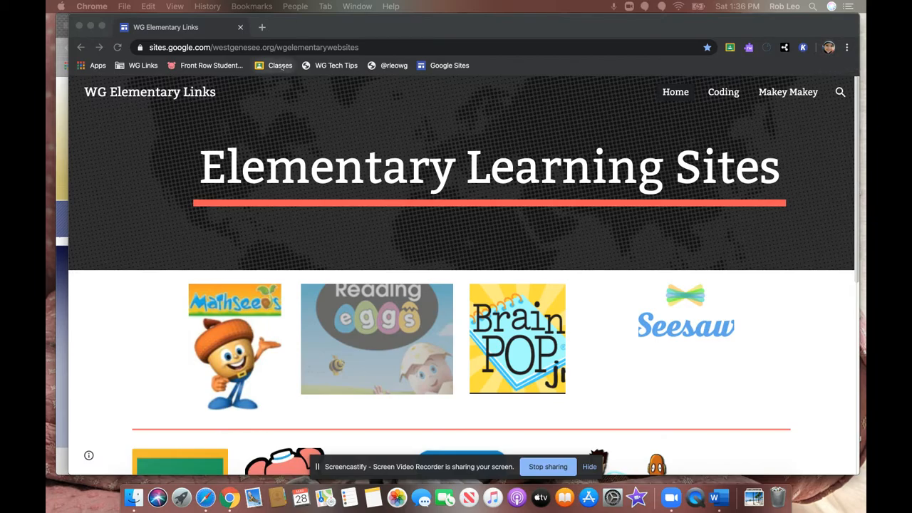
Step: Go to Google Classroom's class list via the Classes bookmark
{"action": "left_click", "coordinate": [280, 65]}
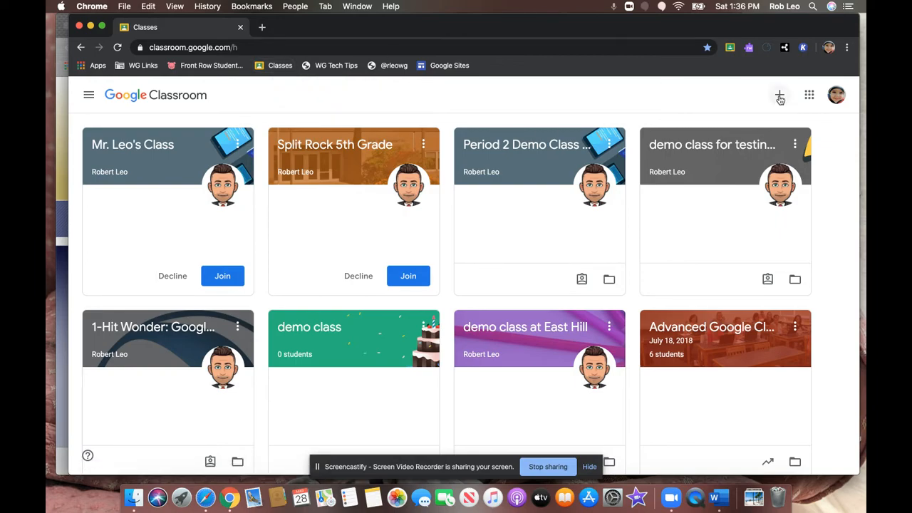
Step: Join Mr. Leo's Class from its class card
{"action": "left_click", "coordinate": [779, 95]}
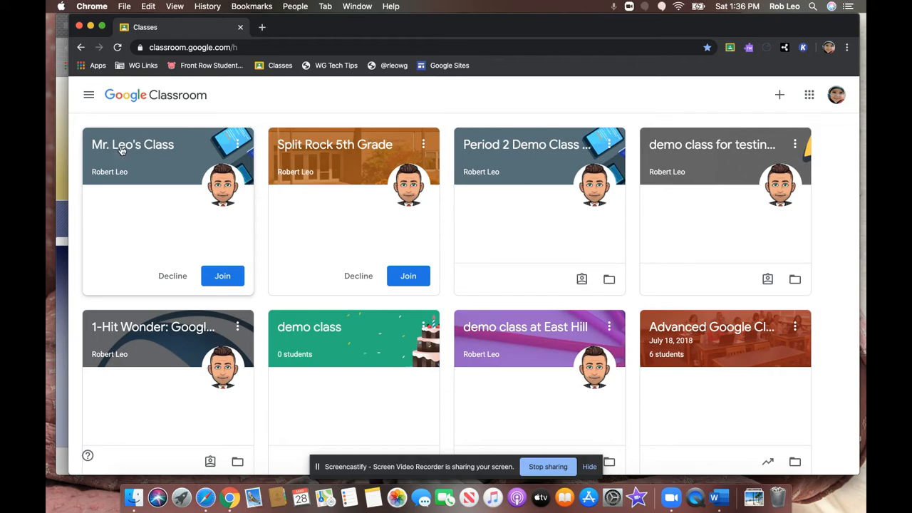
{"action": "mouse_move", "coordinate": [139, 198]}
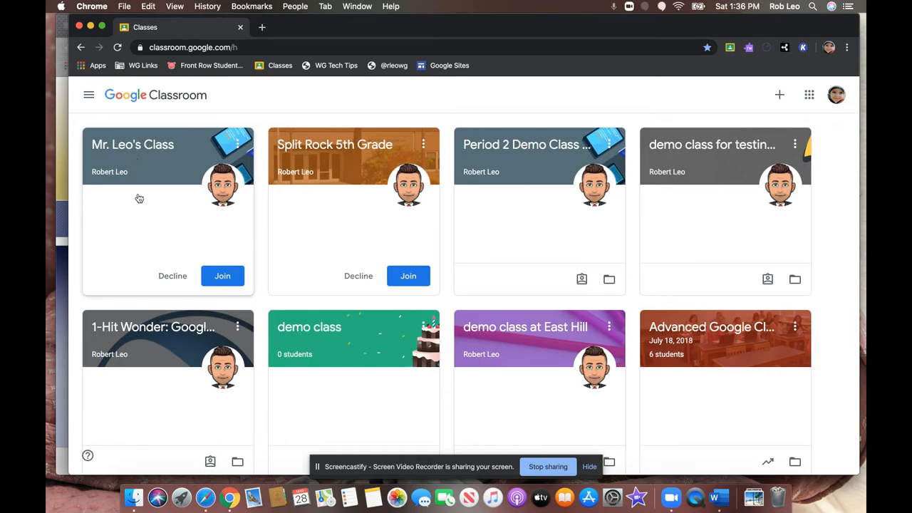
{"action": "mouse_move", "coordinate": [200, 269]}
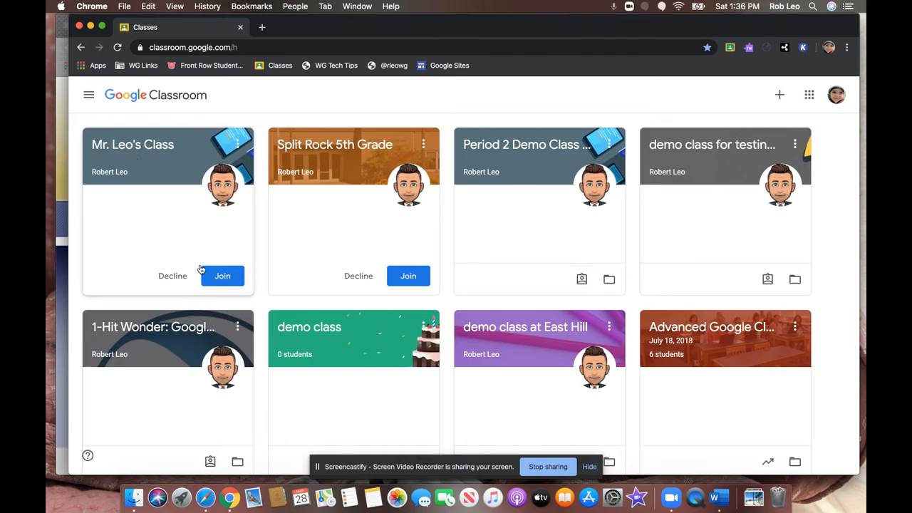
{"action": "left_click", "coordinate": [222, 276]}
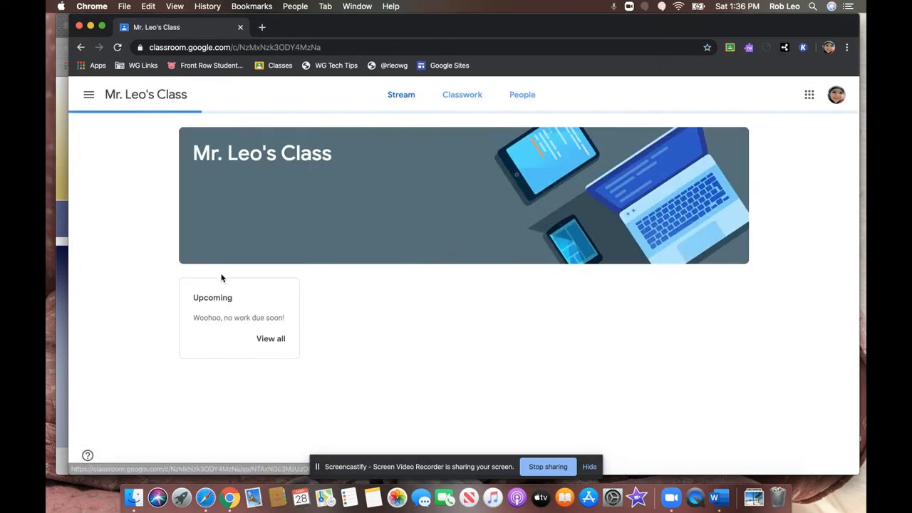
Step: Scroll the Stream's announcements, assignment, questions and materials, then return to top
{"action": "left_click", "coordinate": [400, 94]}
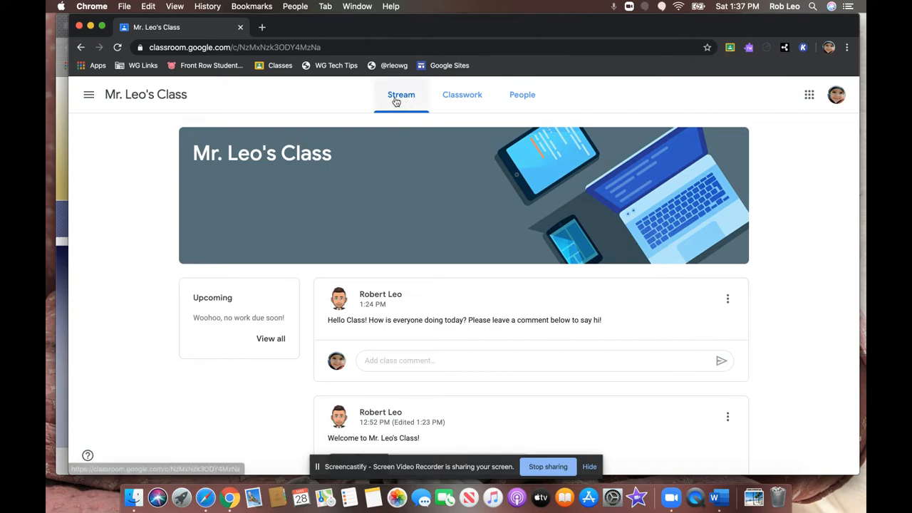
{"action": "mouse_move", "coordinate": [391, 104]}
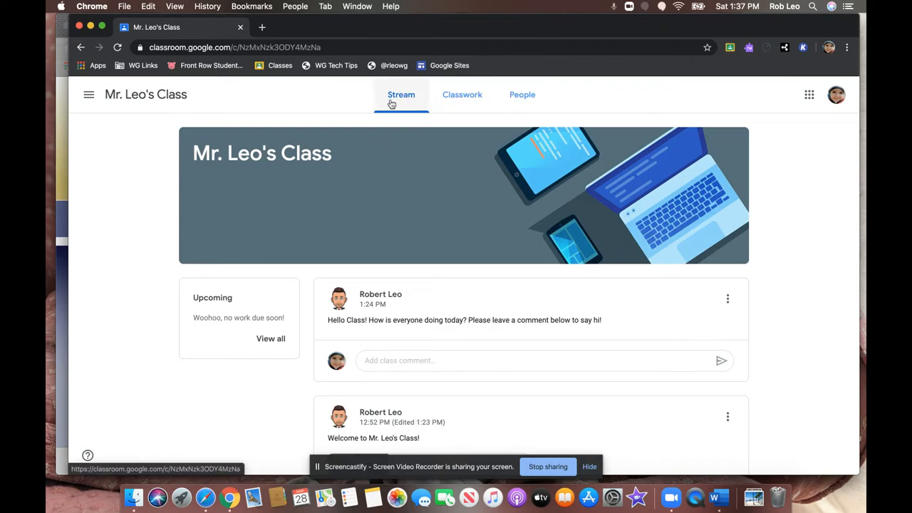
{"action": "scroll", "scroll_direction": "down", "scroll_amount": 3}
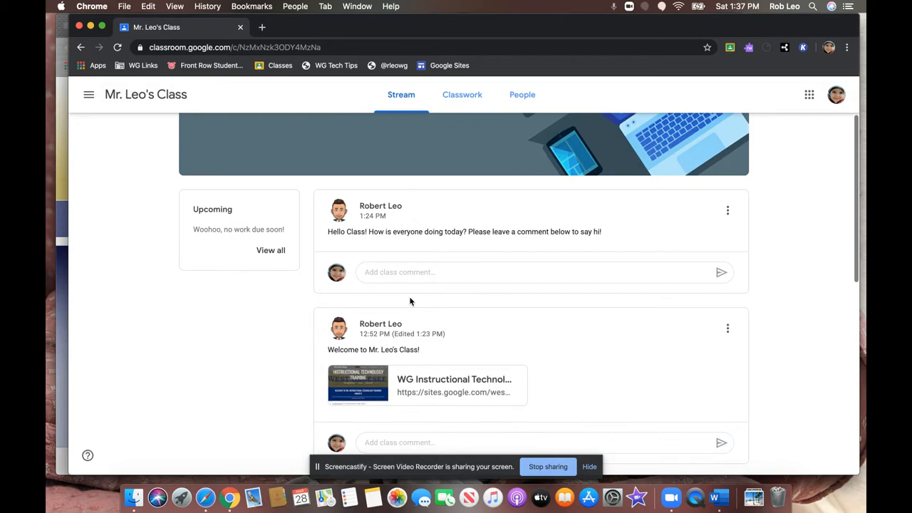
{"action": "scroll", "scroll_direction": "down", "scroll_amount": 3}
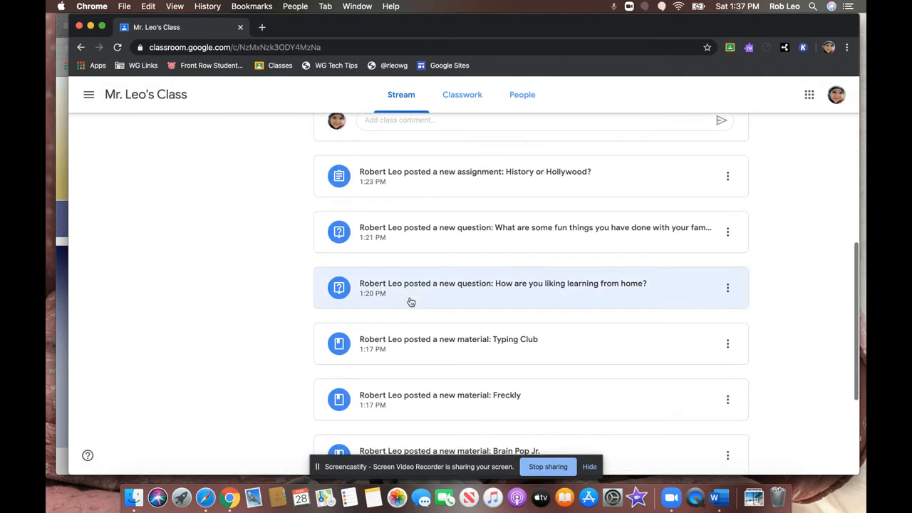
{"action": "scroll", "scroll_direction": "down", "scroll_amount": 3}
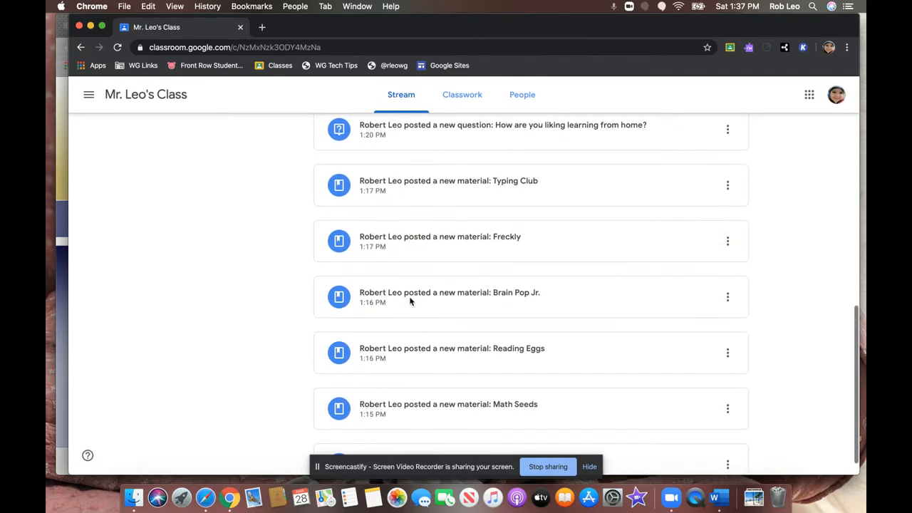
{"action": "scroll", "scroll_direction": "up", "scroll_amount": 3}
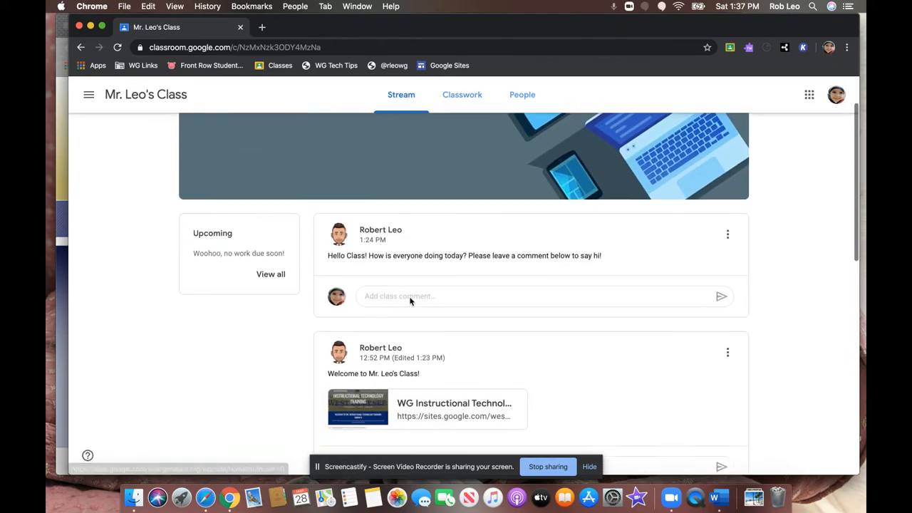
{"action": "scroll", "scroll_direction": "down", "scroll_amount": 3}
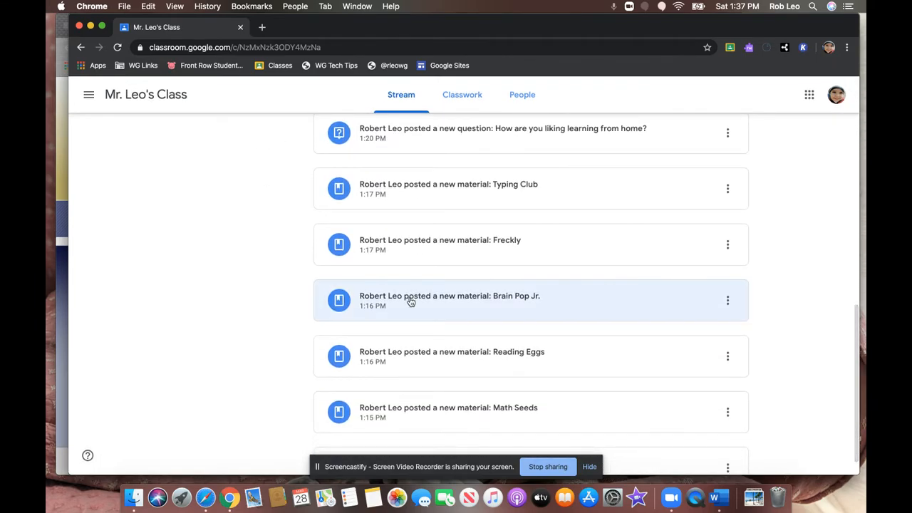
{"action": "scroll", "scroll_direction": "up", "scroll_amount": 3}
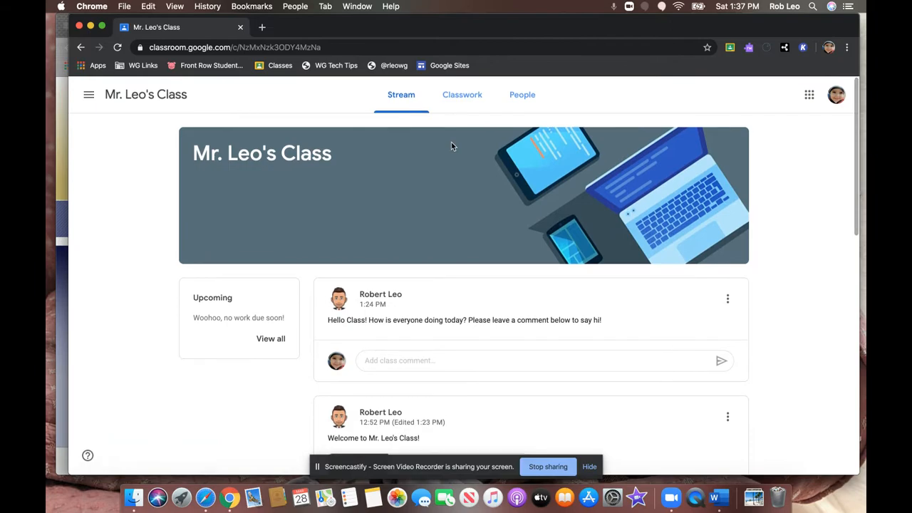
{"action": "left_click", "coordinate": [462, 94]}
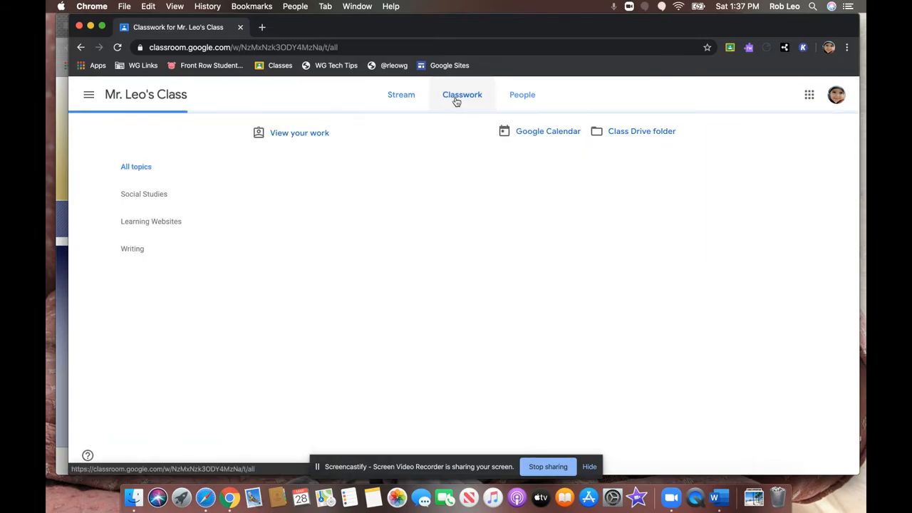
{"action": "left_click", "coordinate": [462, 94]}
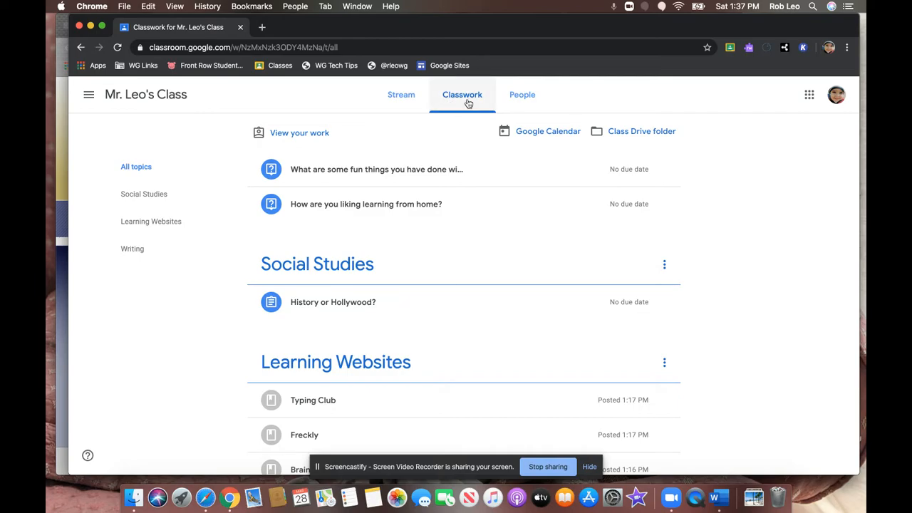
{"action": "left_click", "coordinate": [401, 94]}
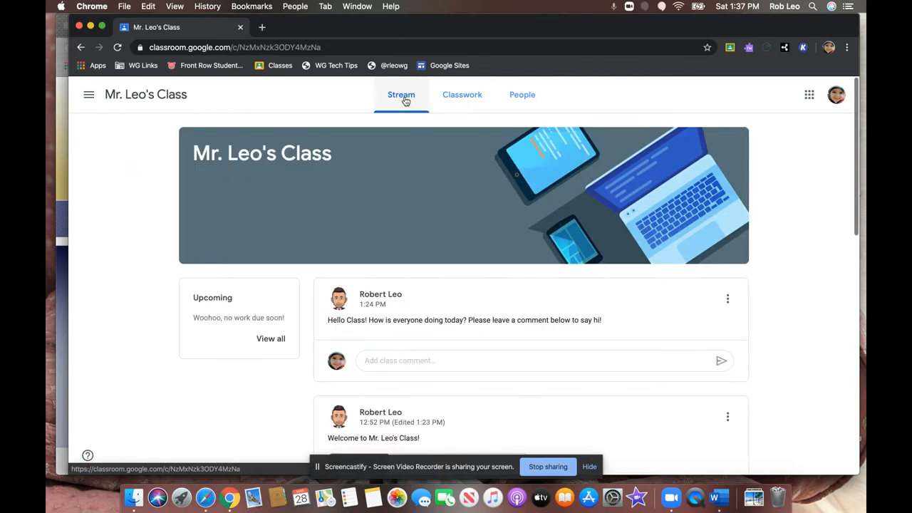
{"action": "scroll", "scroll_direction": "down", "scroll_amount": 3}
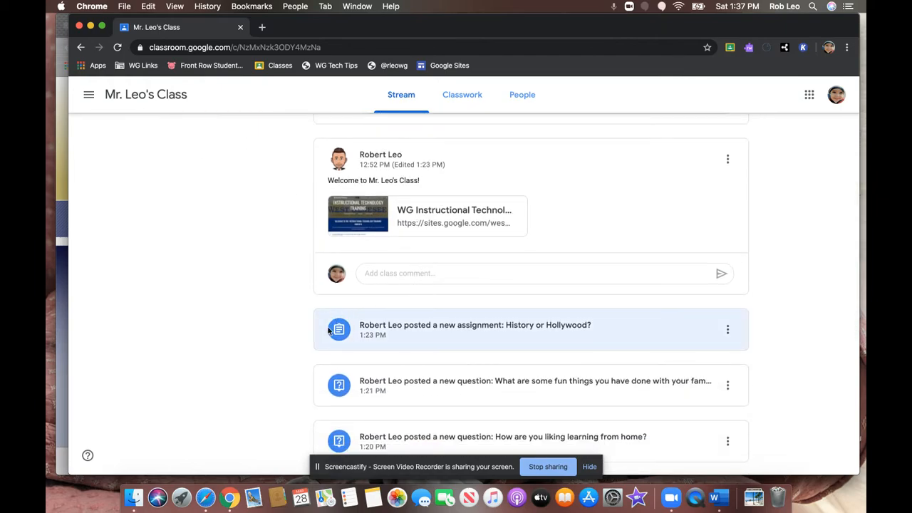
{"action": "scroll", "scroll_direction": "down", "scroll_amount": 3}
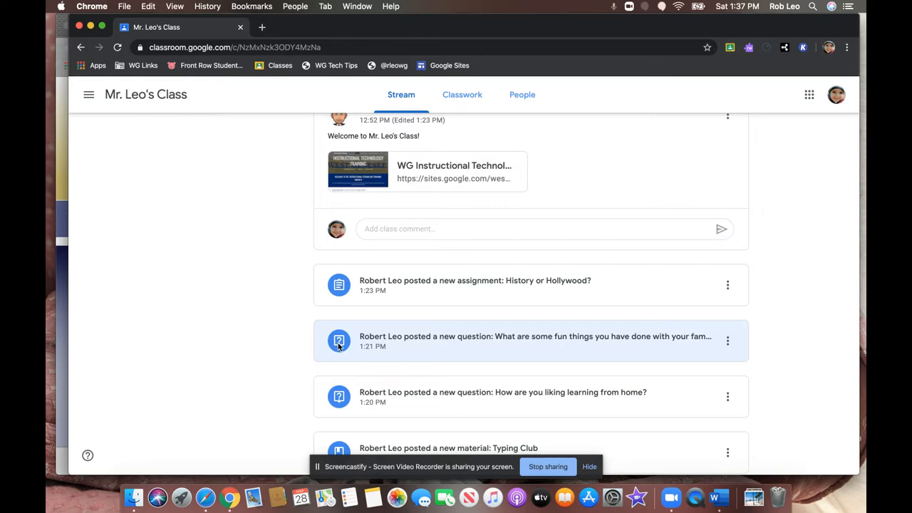
{"action": "scroll", "scroll_direction": "down", "scroll_amount": 3}
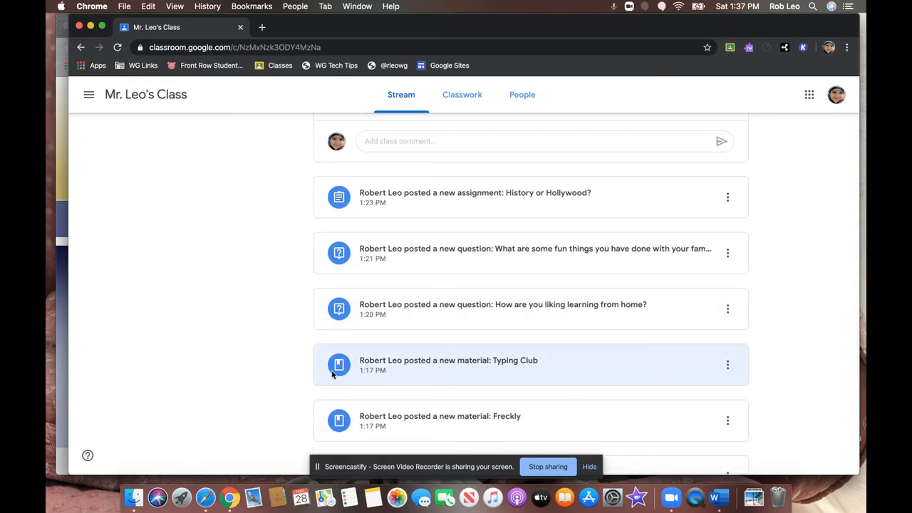
{"action": "mouse_move", "coordinate": [336, 371]}
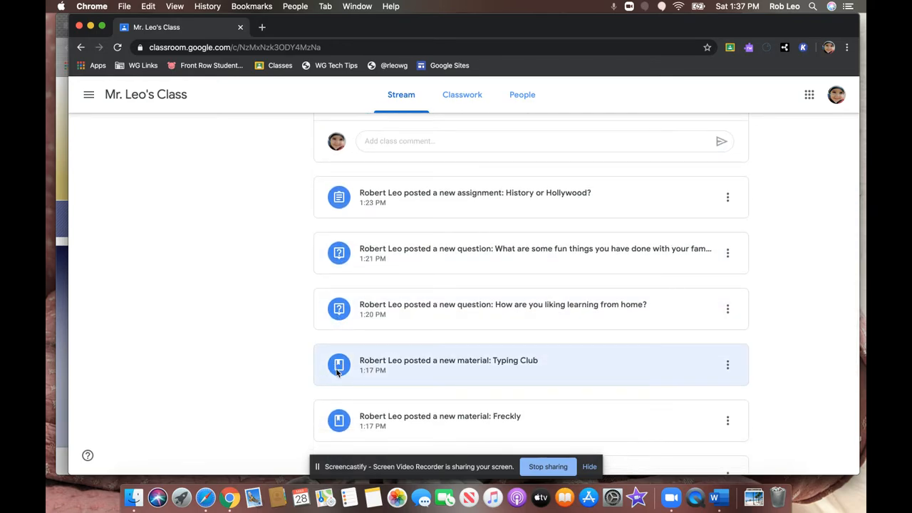
{"action": "scroll", "scroll_direction": "down", "scroll_amount": 3}
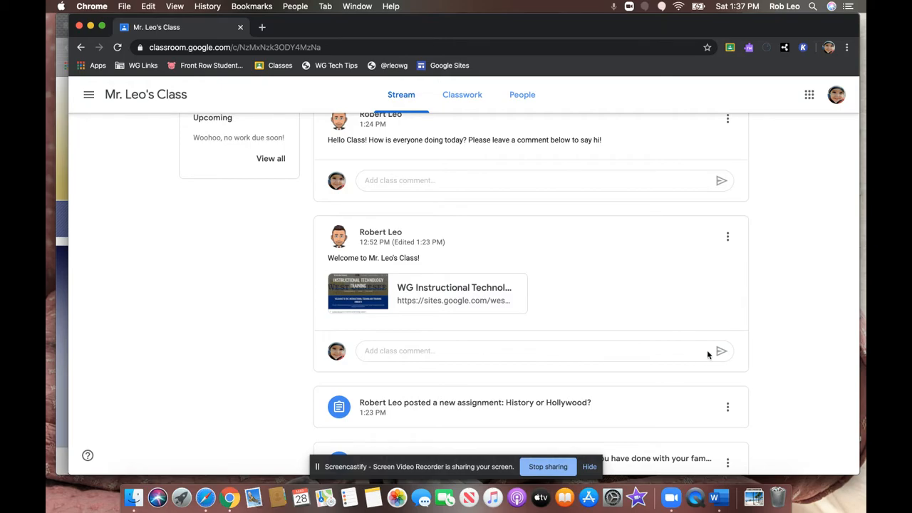
{"action": "mouse_move", "coordinate": [534, 297]}
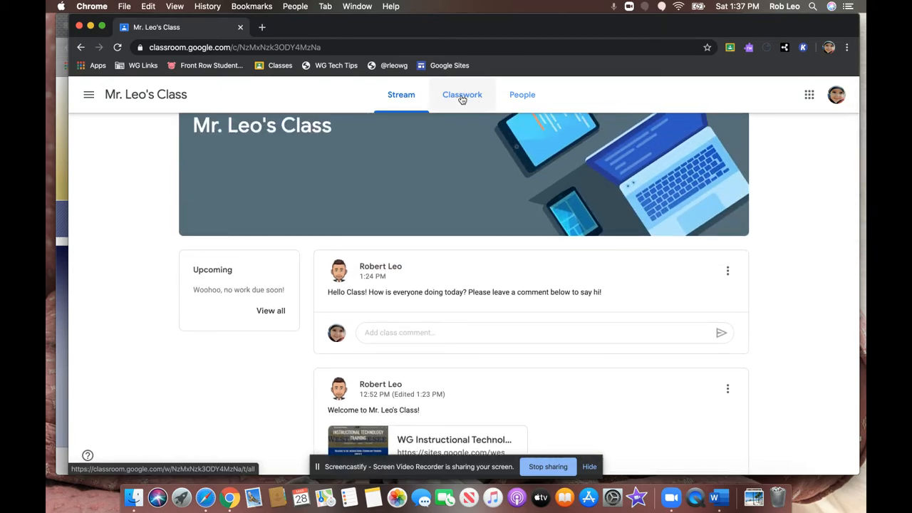
{"action": "left_click", "coordinate": [461, 94]}
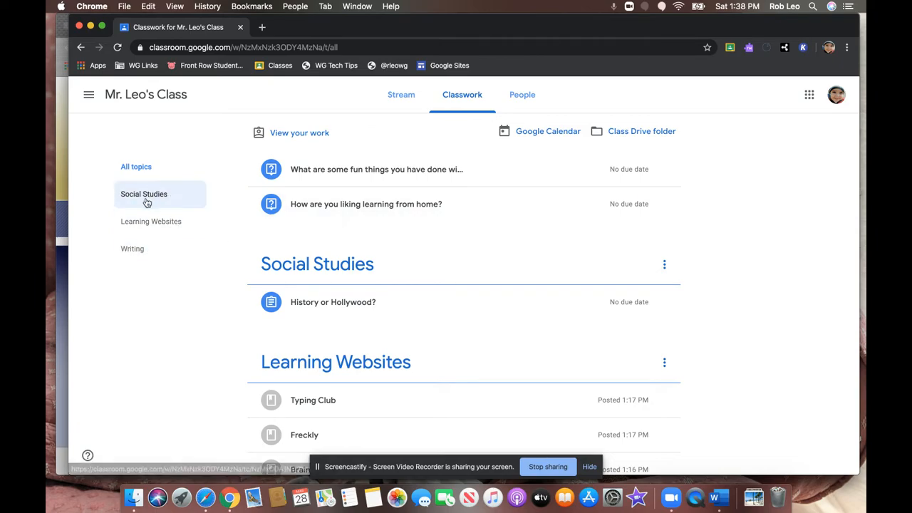
{"action": "left_click", "coordinate": [151, 226]}
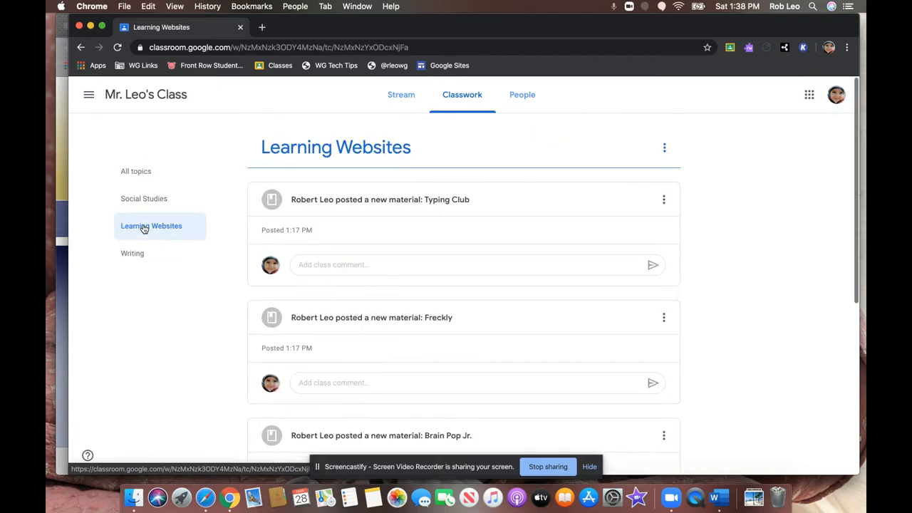
{"action": "scroll", "scroll_direction": "down", "scroll_amount": 3}
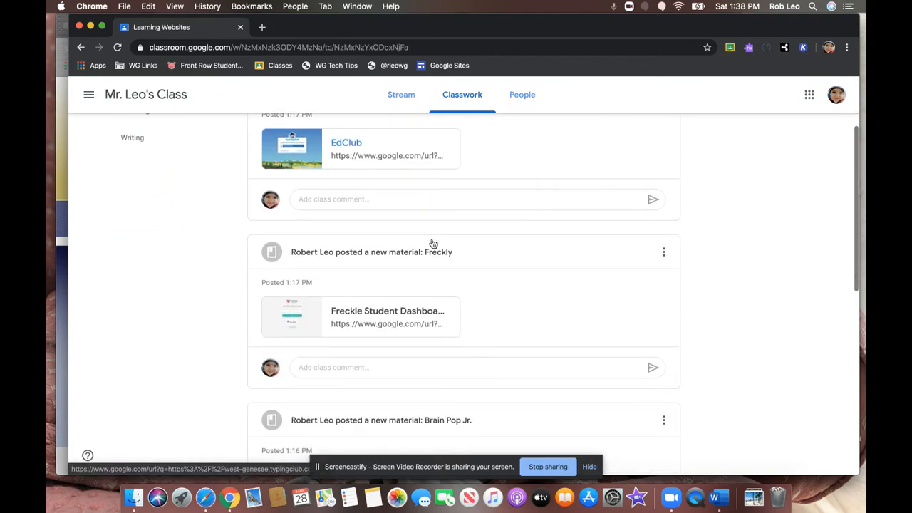
{"action": "scroll", "scroll_direction": "down", "scroll_amount": 3}
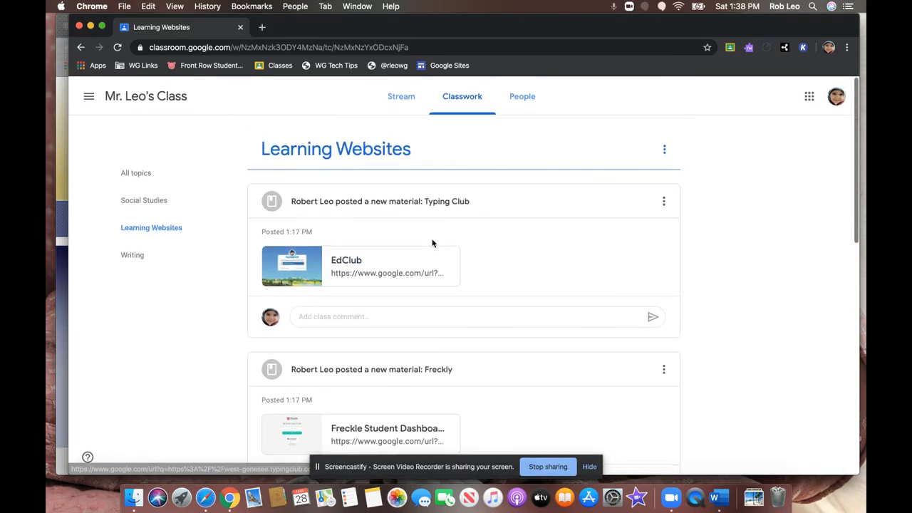
{"action": "left_click", "coordinate": [144, 198]}
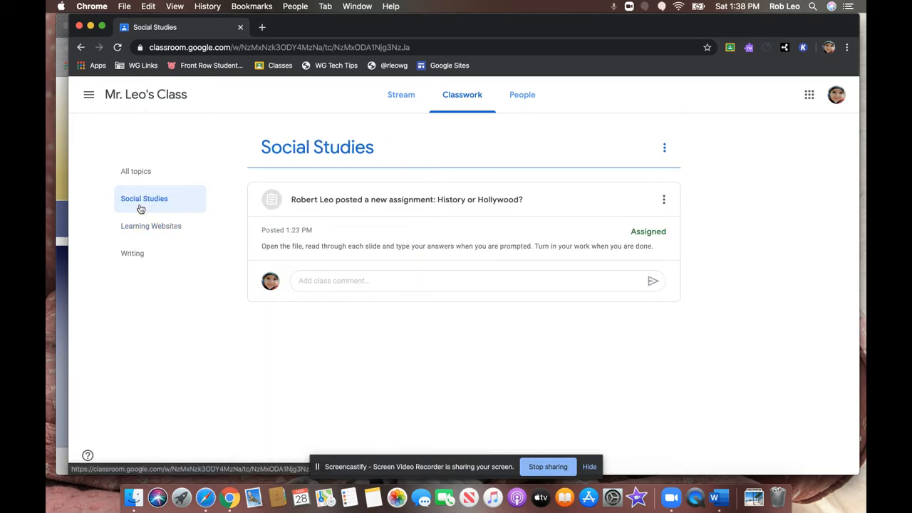
{"action": "left_click", "coordinate": [135, 166]}
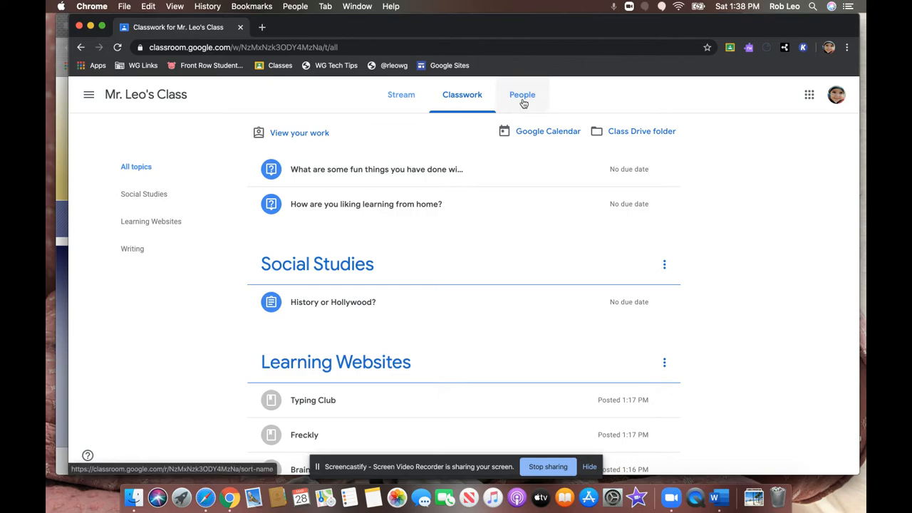
{"action": "left_click", "coordinate": [522, 94]}
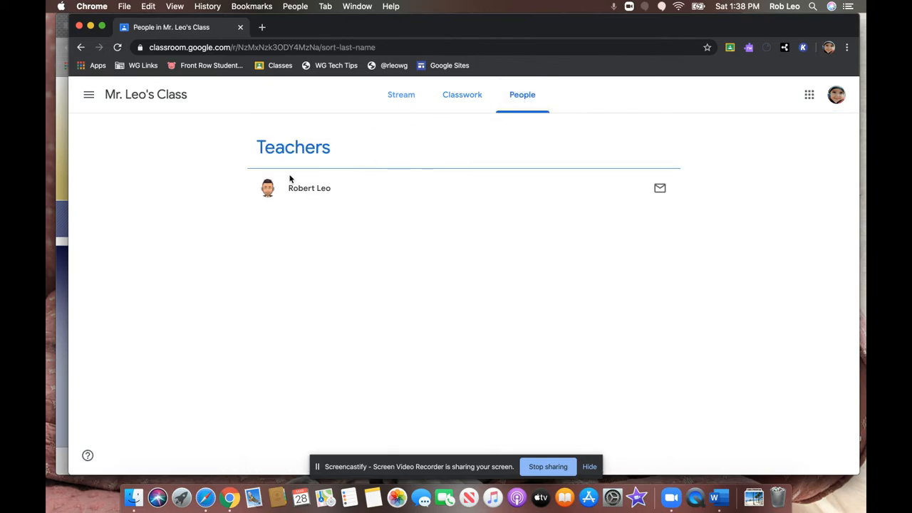
{"action": "mouse_move", "coordinate": [325, 285]}
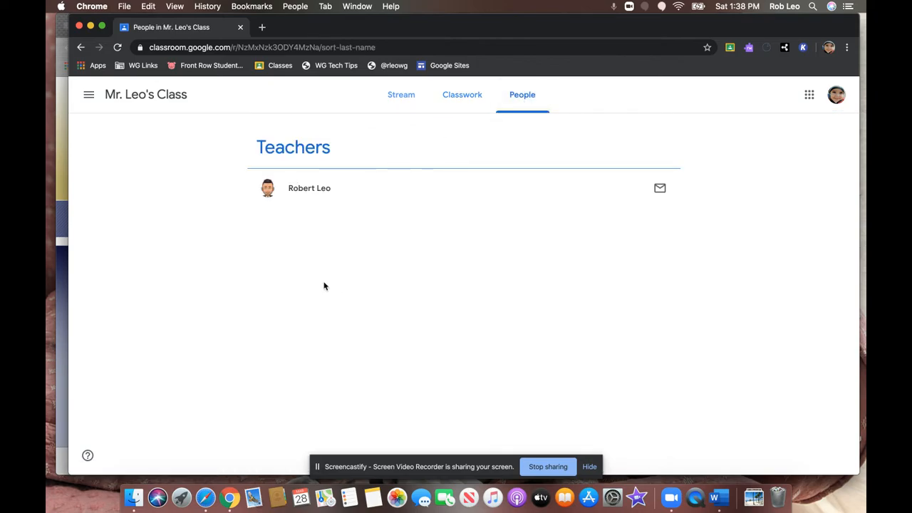
{"action": "mouse_move", "coordinate": [377, 289]}
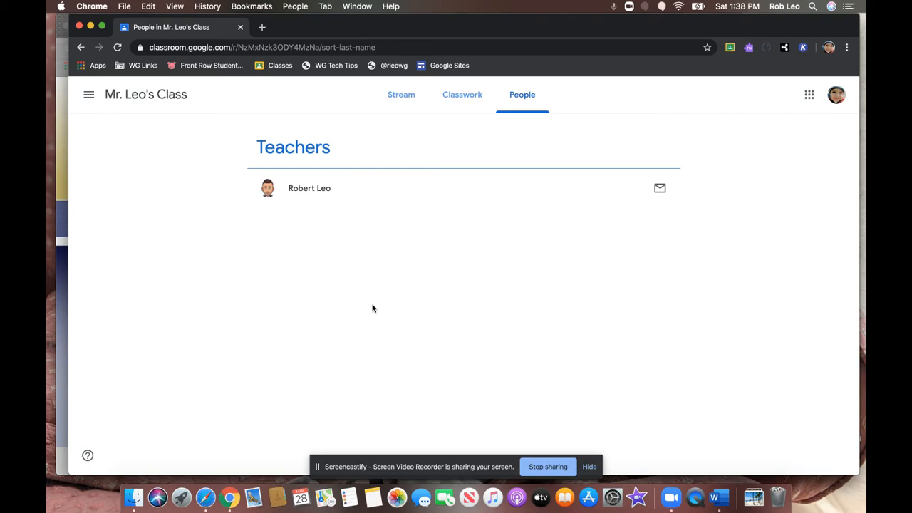
{"action": "mouse_move", "coordinate": [673, 262]}
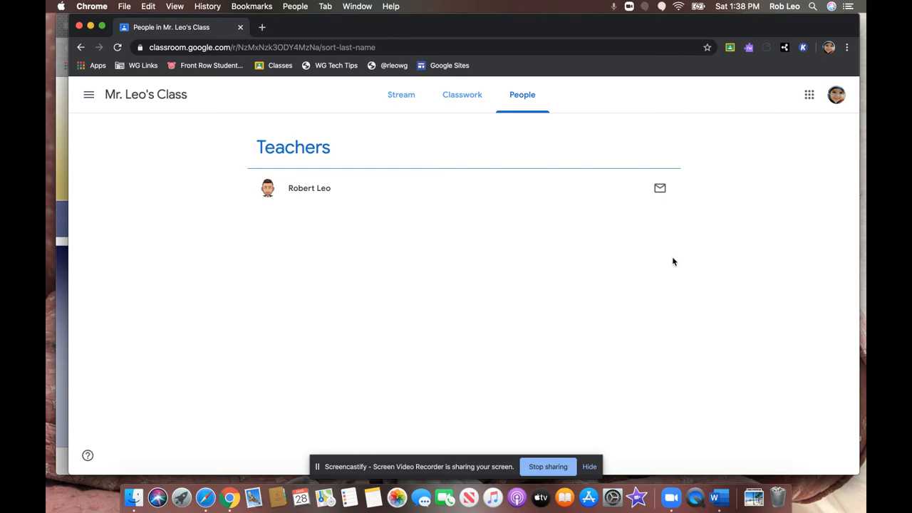
{"action": "left_click", "coordinate": [659, 187]}
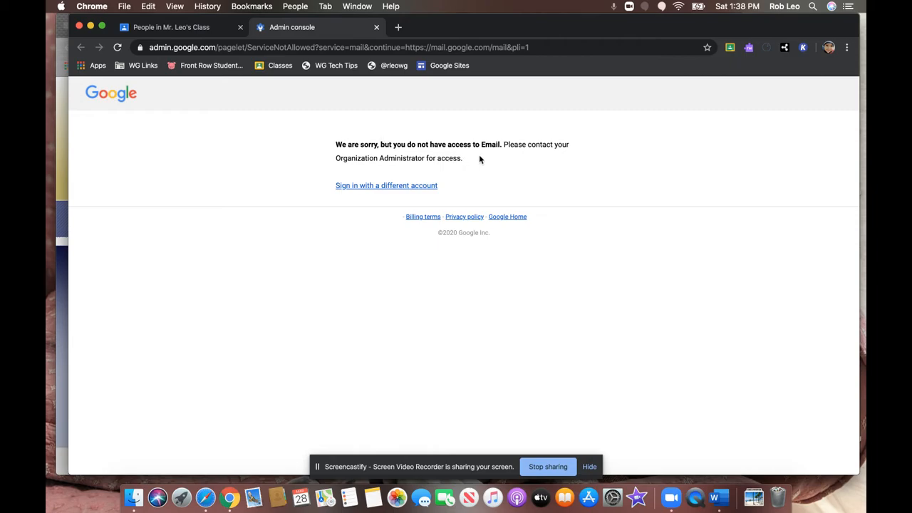
{"action": "mouse_move", "coordinate": [385, 41]}
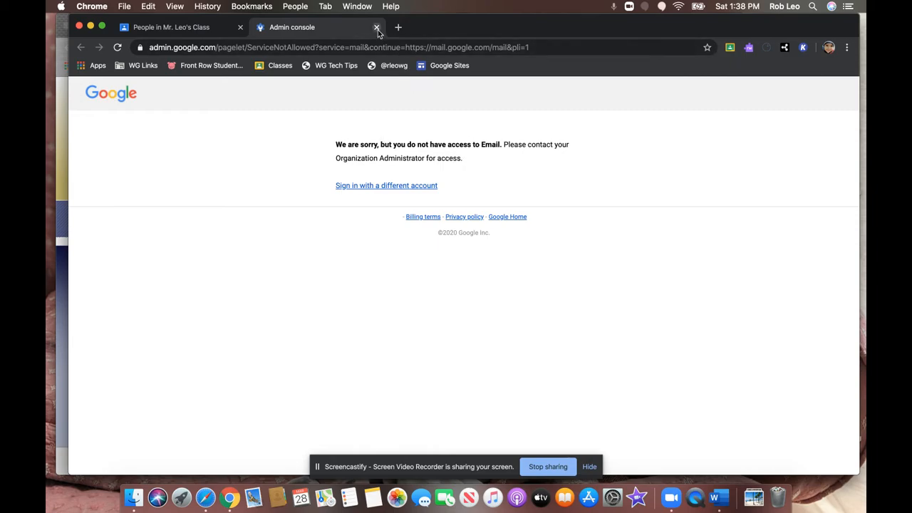
{"action": "left_click", "coordinate": [376, 27]}
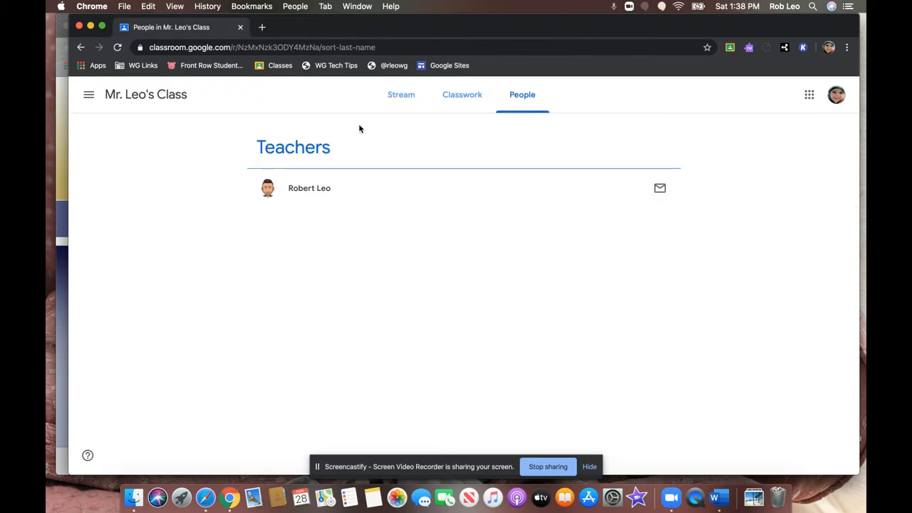
{"action": "mouse_move", "coordinate": [275, 108]}
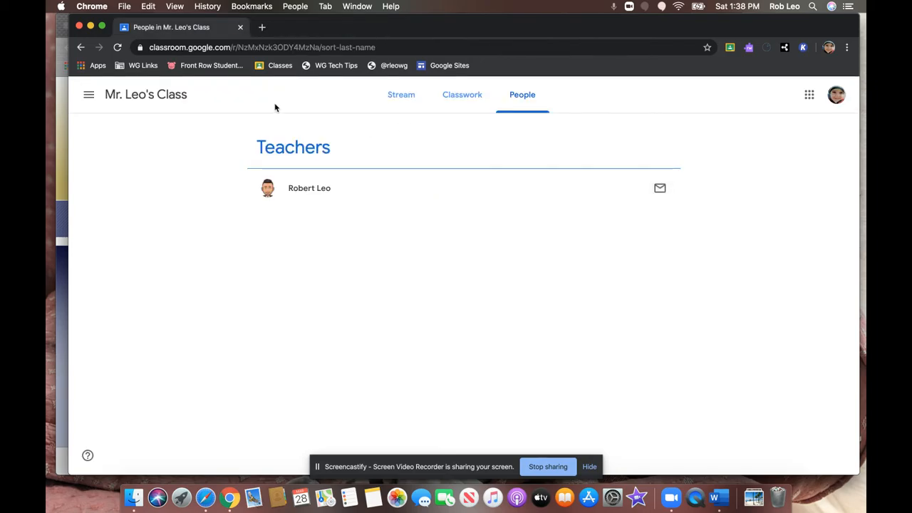
{"action": "mouse_move", "coordinate": [461, 94]}
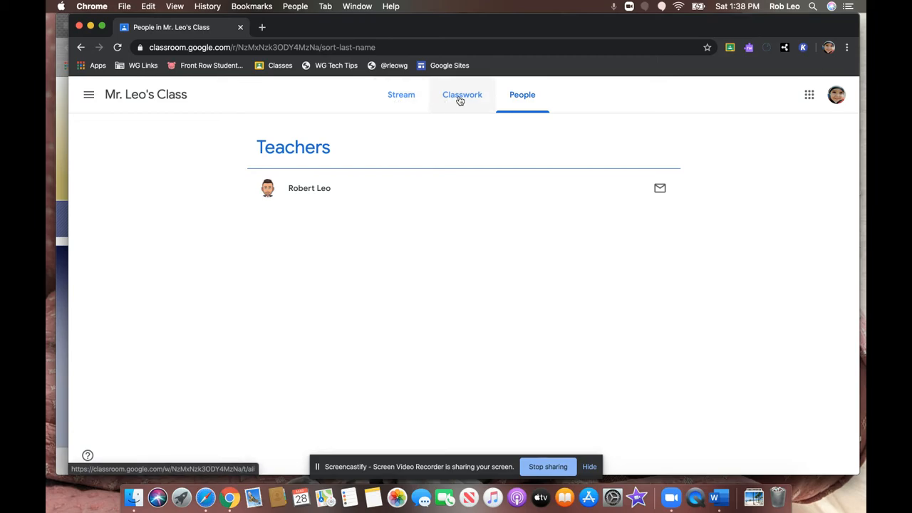
Step: Revisit Classwork, then scroll the Stream down to the welcome post's comment box
{"action": "left_click", "coordinate": [462, 94]}
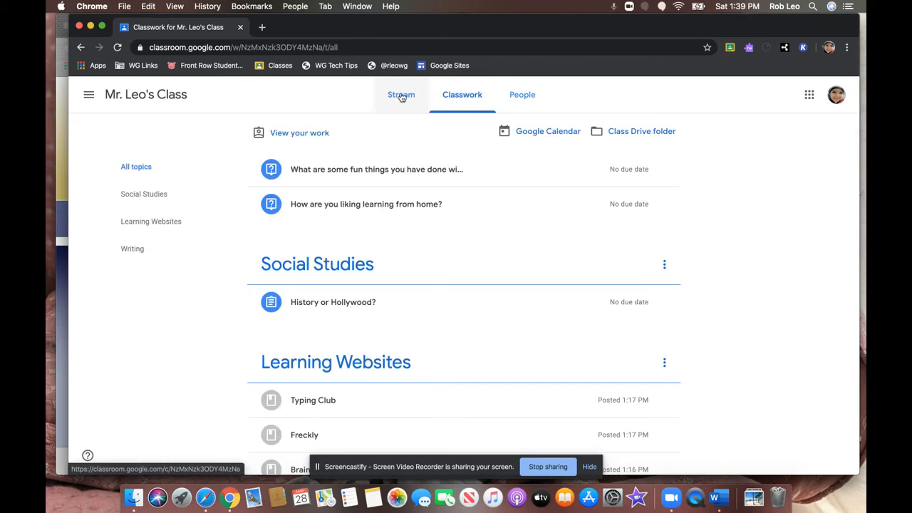
{"action": "left_click", "coordinate": [401, 94]}
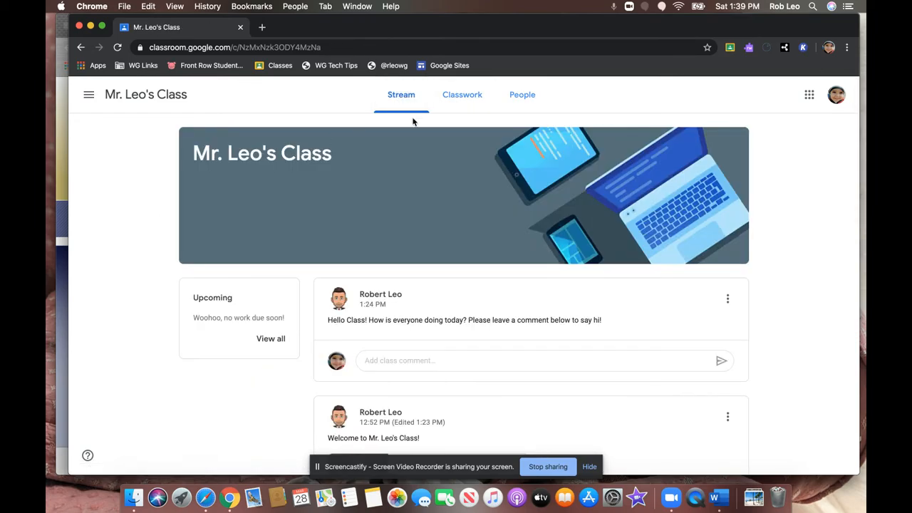
{"action": "scroll", "scroll_direction": "down", "scroll_amount": 3}
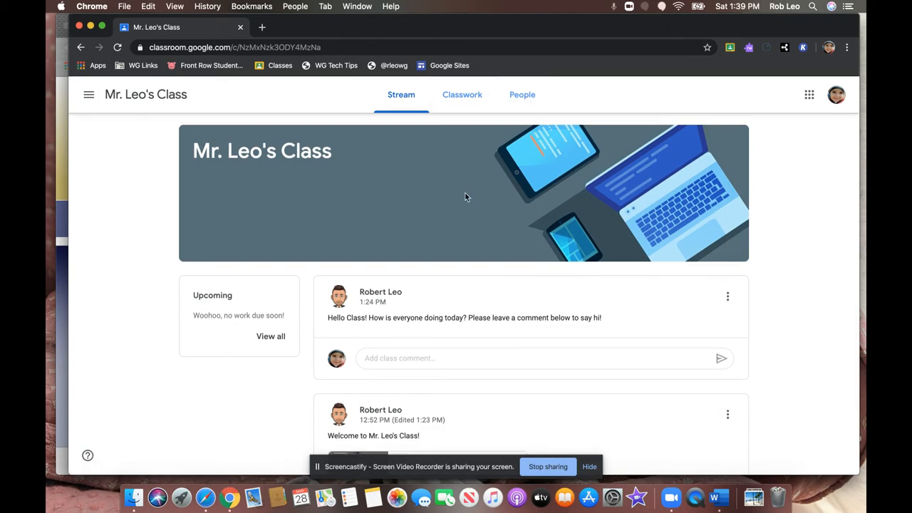
{"action": "scroll", "scroll_direction": "down", "scroll_amount": 3}
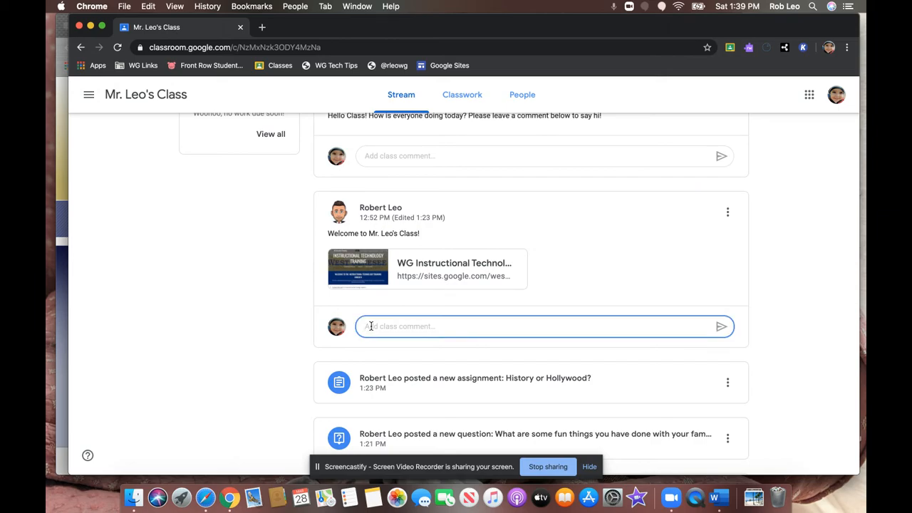
Step: Post the comment 'Thanks for the link!' under the welcome post
{"action": "type", "text": "Thanks for the link!"}
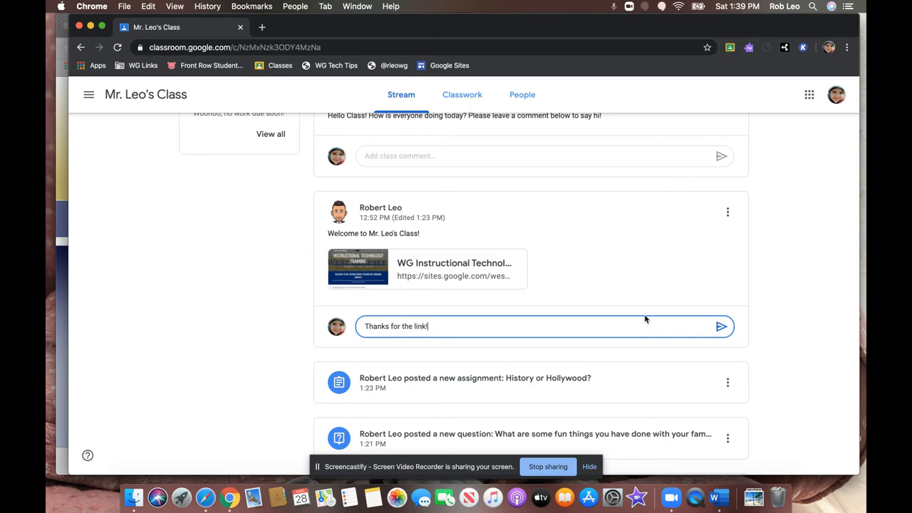
{"action": "left_click", "coordinate": [721, 326]}
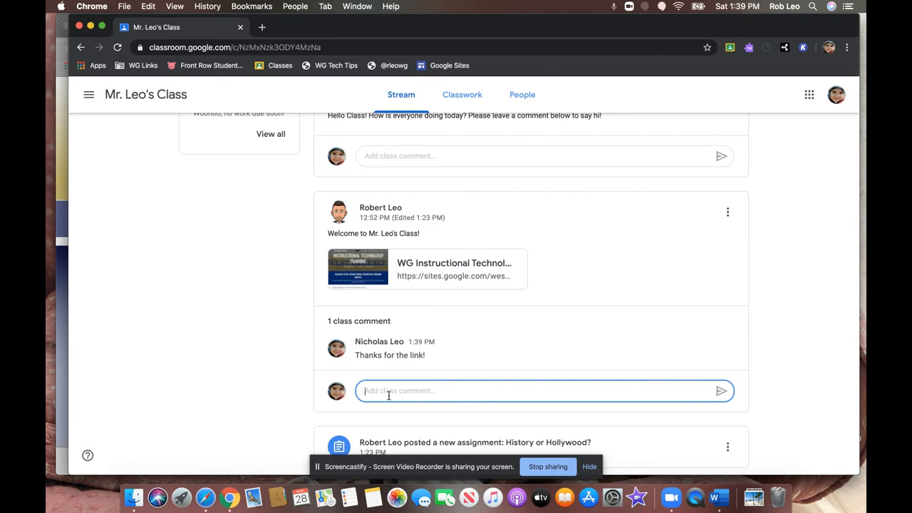
{"action": "scroll", "scroll_direction": "down", "scroll_amount": 3}
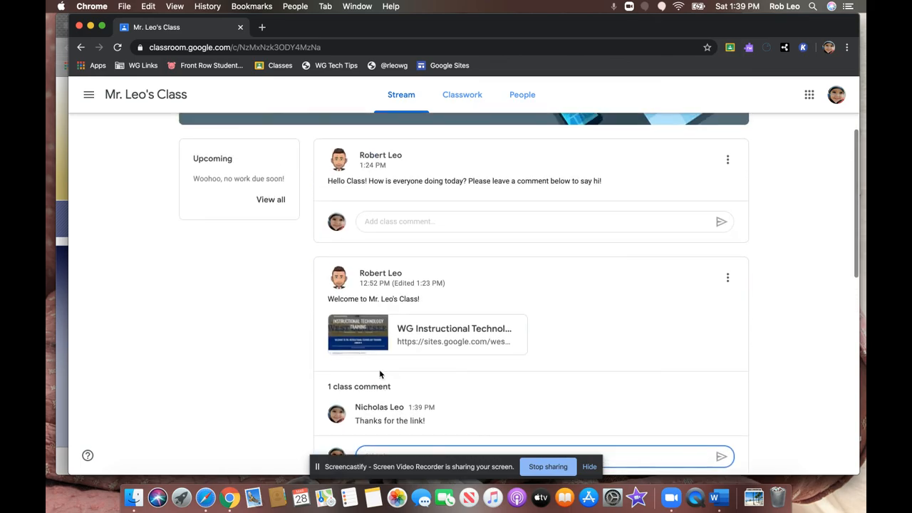
{"action": "scroll", "scroll_direction": "up", "scroll_amount": 3}
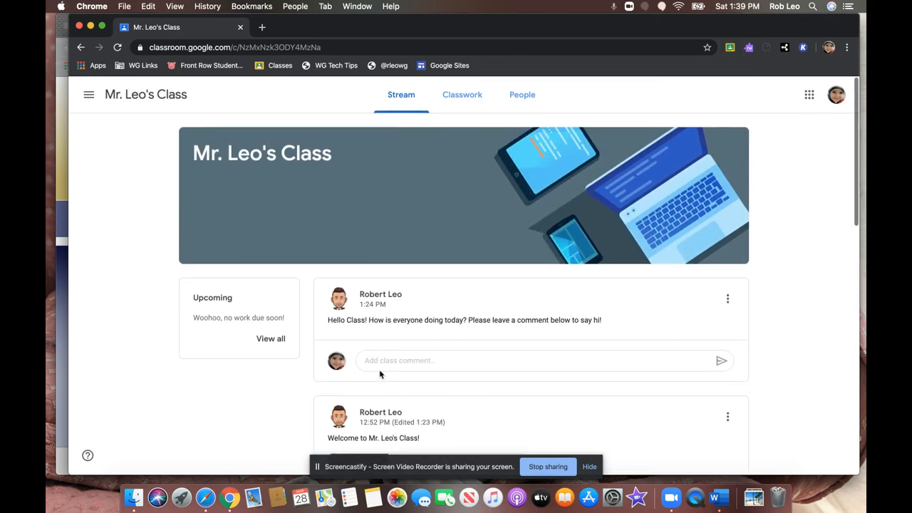